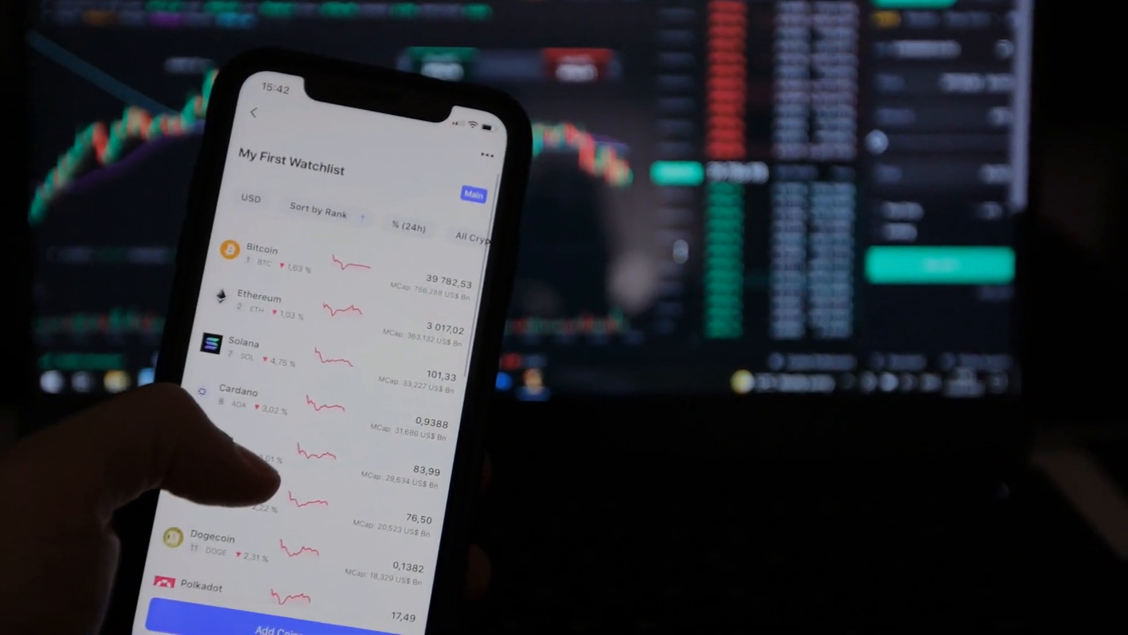
{"action": "scroll", "scroll_direction": "up", "scroll_amount": 3}
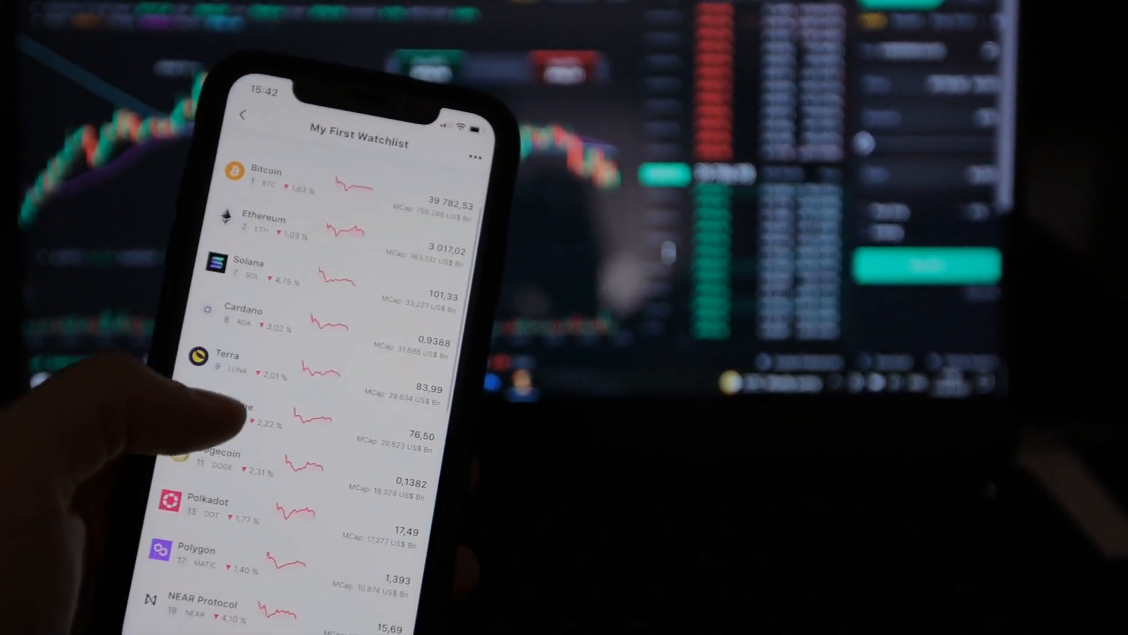